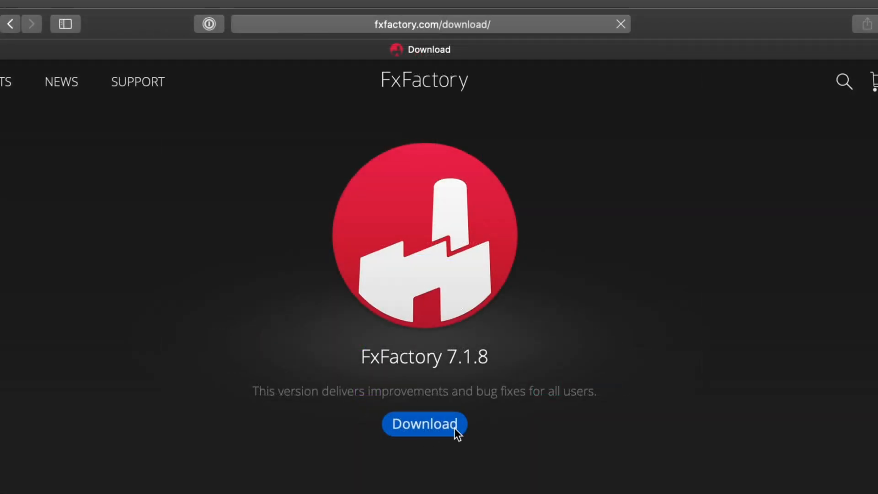
# - Download the FxFactory 7.1.8 installer and continue past the installer's Introduction step
pyautogui.click(424, 424)
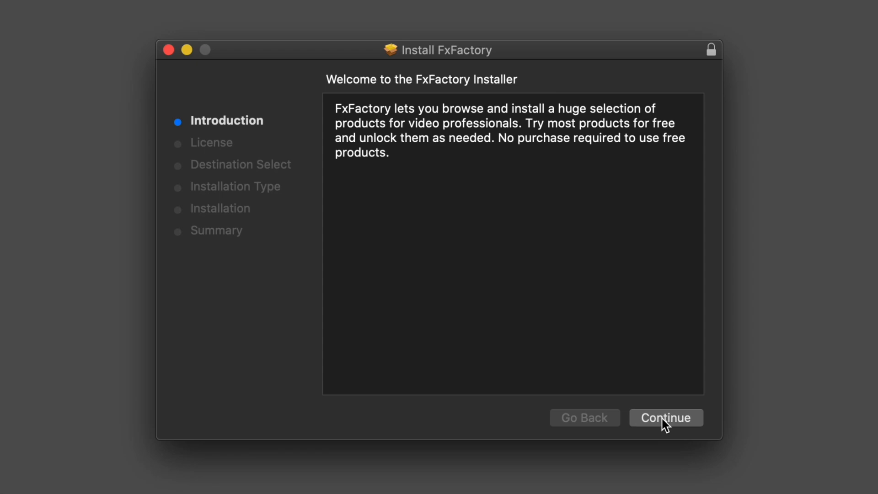
pyautogui.click(666, 417)
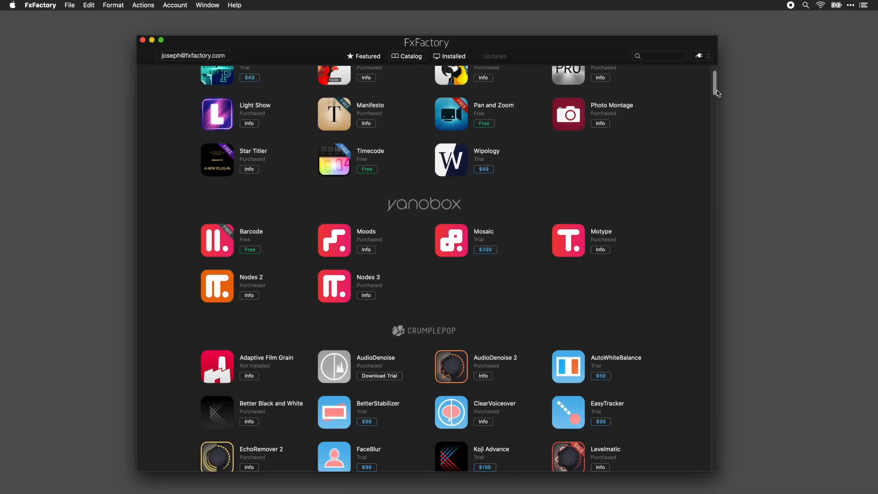
pyautogui.scroll(-3)
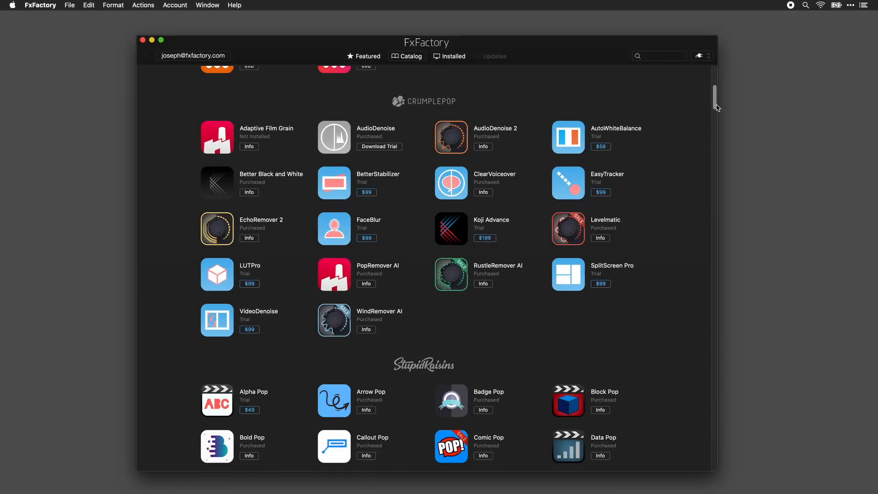
pyautogui.scroll(-3)
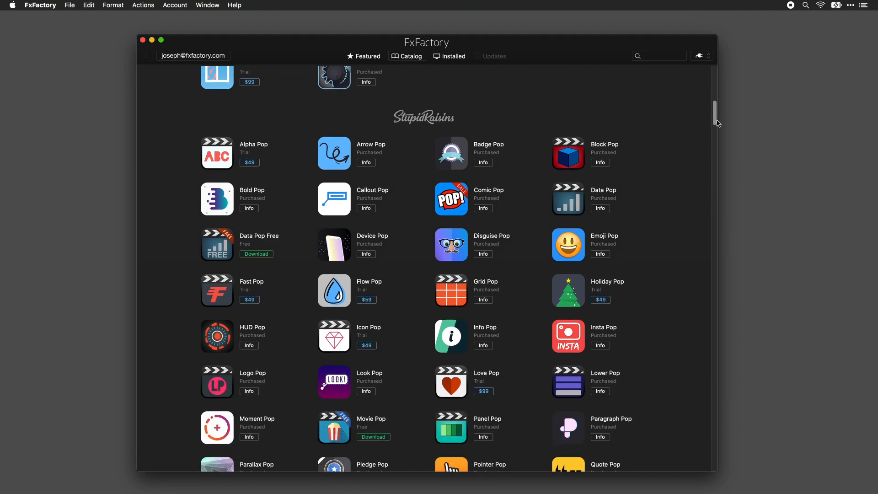
pyautogui.scroll(-3)
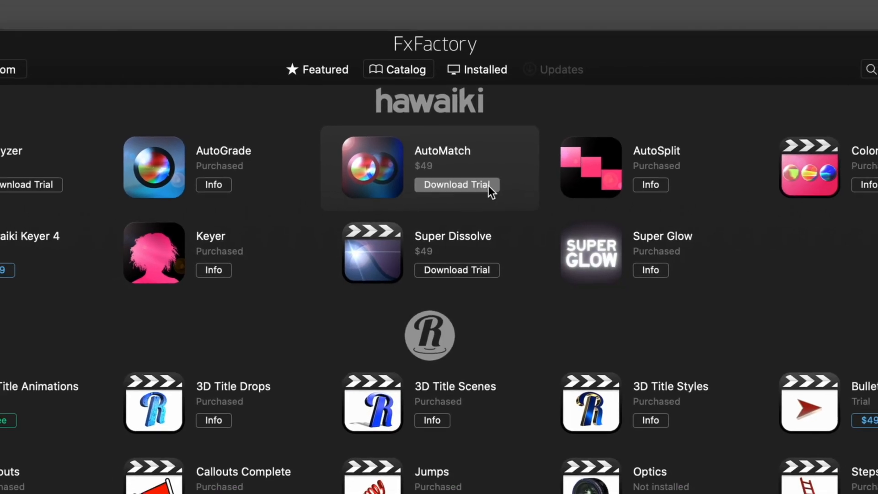
# - Start the AutoMatch trial download from the hawaiki section of the Catalog
pyautogui.click(457, 184)
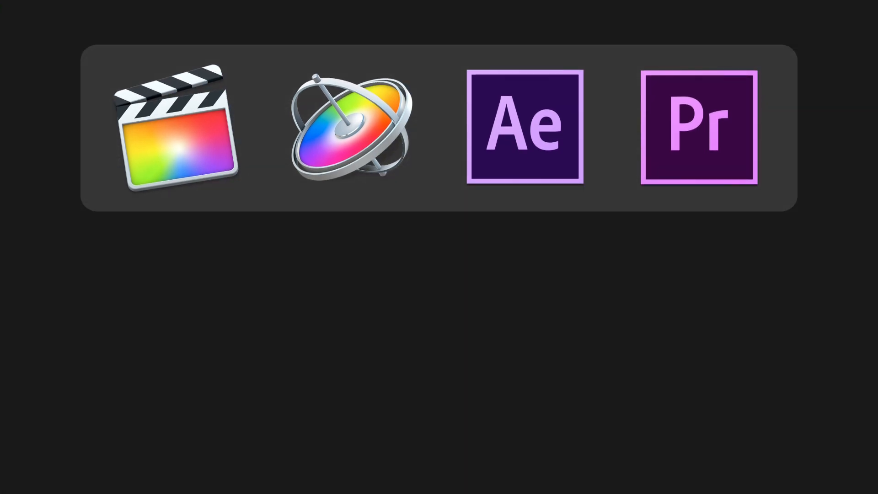
pyautogui.click(174, 128)
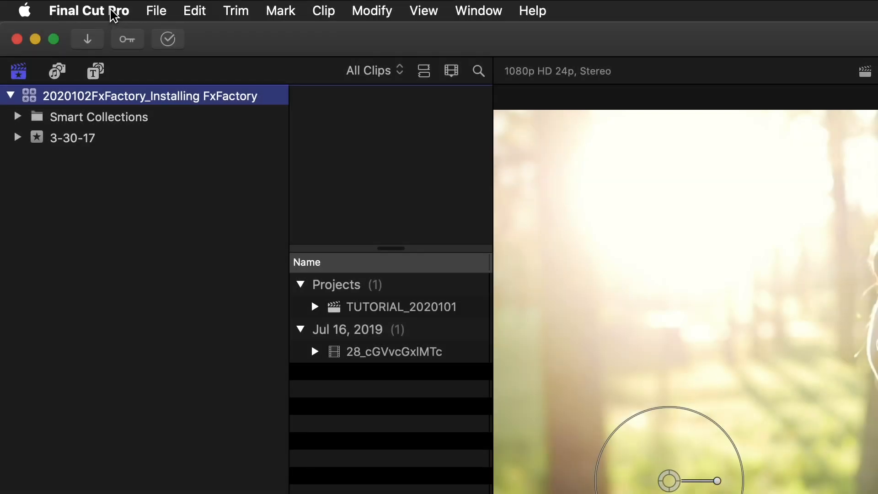
pyautogui.click(88, 10)
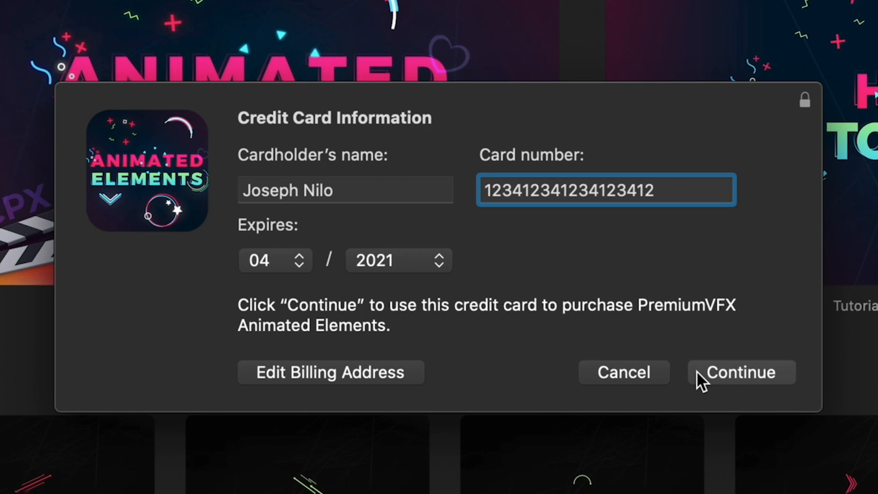
# - Confirm the PremiumVFX Animated Elements purchase in the Credit Card Information sheet
pyautogui.click(740, 373)
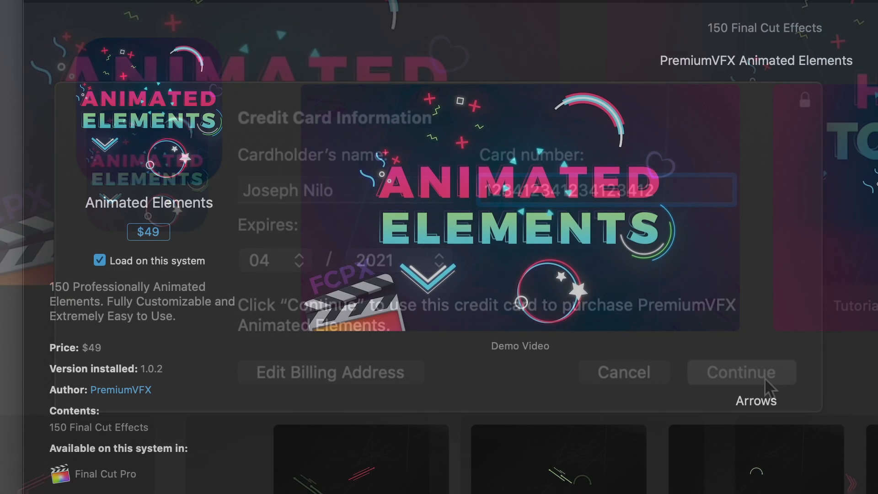
pyautogui.click(623, 372)
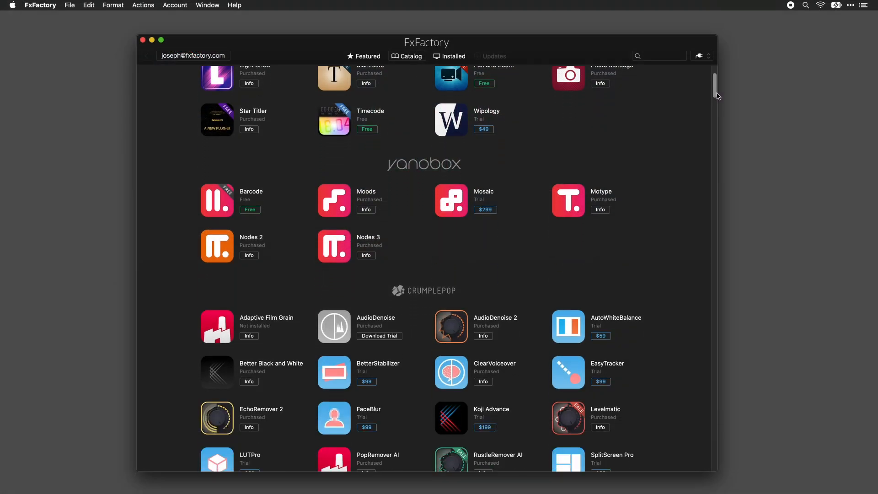
pyautogui.scroll(-3)
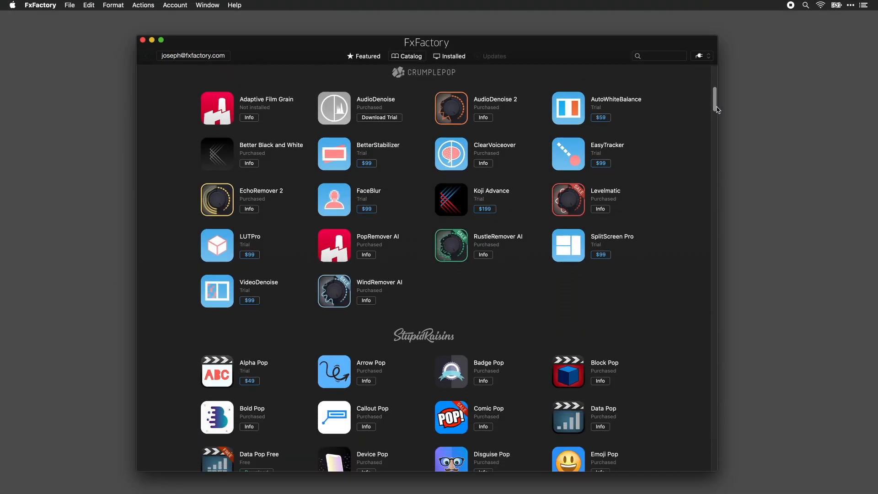
pyautogui.scroll(-3)
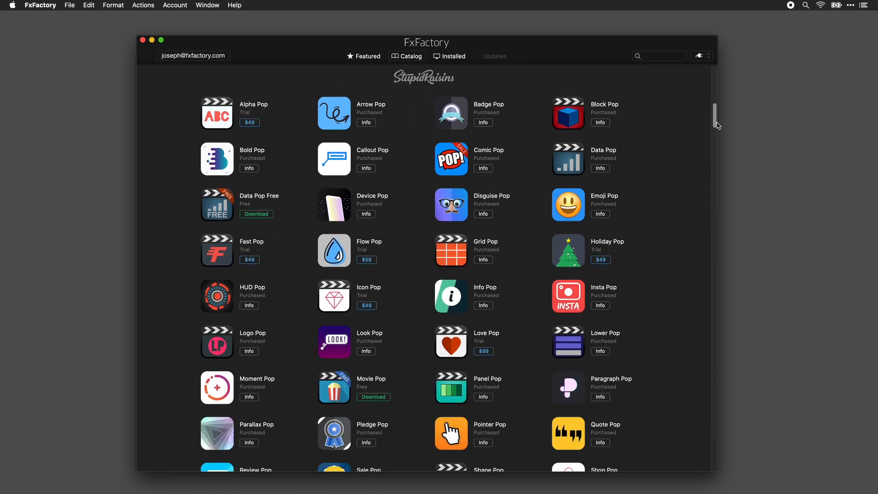
pyautogui.scroll(-3)
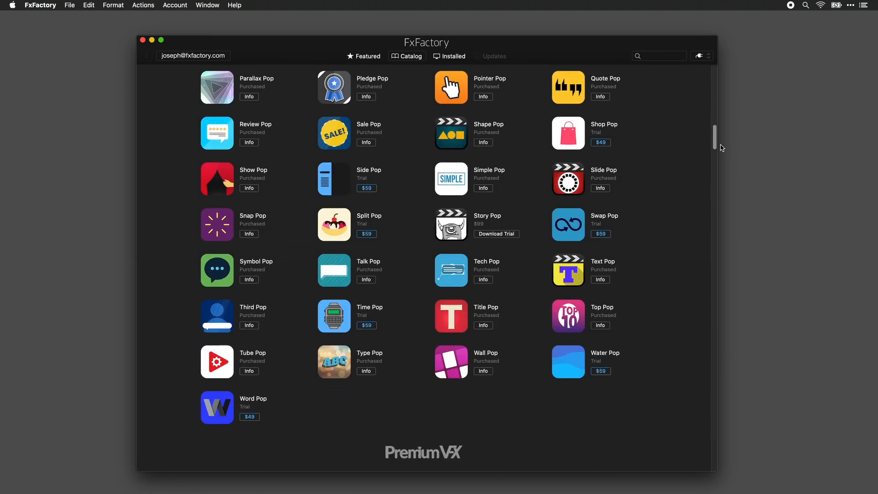